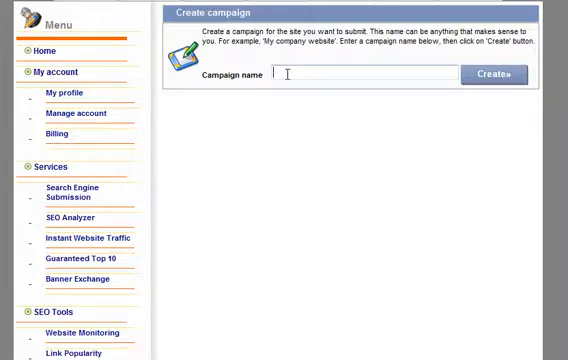
- Create a campaign named 'Traffic seekeronlin' and bring up its site properties form
type("Traffic")
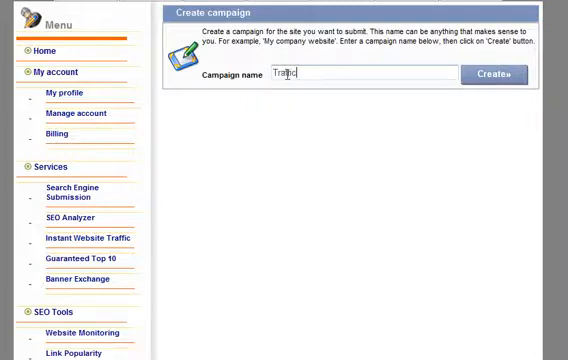
type("seekeronlin")
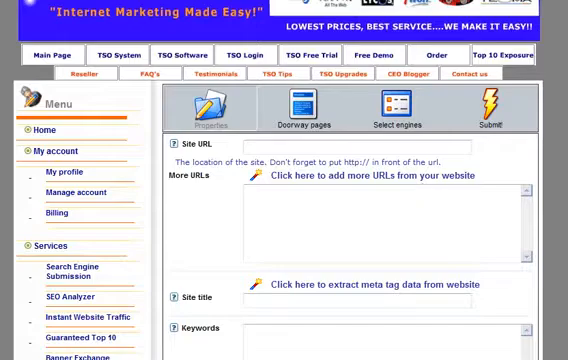
scroll("down", 3)
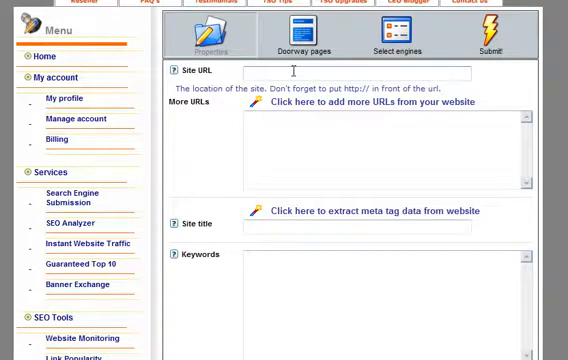
type("http://www.trafficseek")
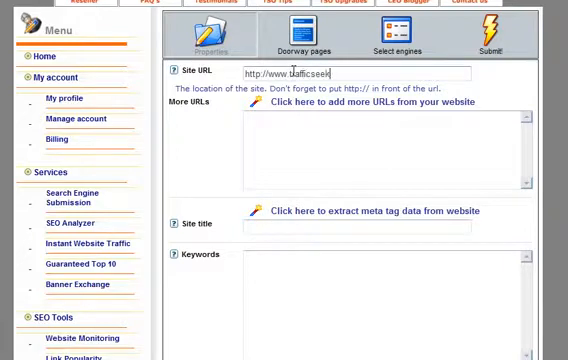
type("online.com")
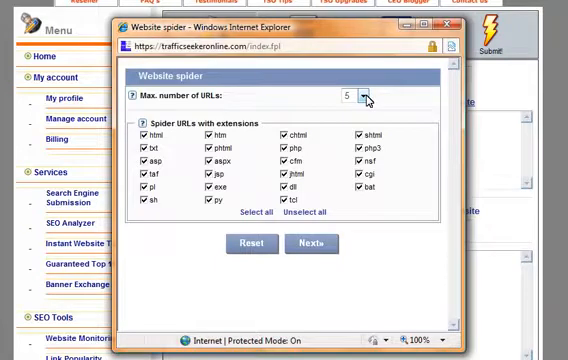
- Spider the site for 10 URLs and add the found pages to the campaign
left_click(367, 99)
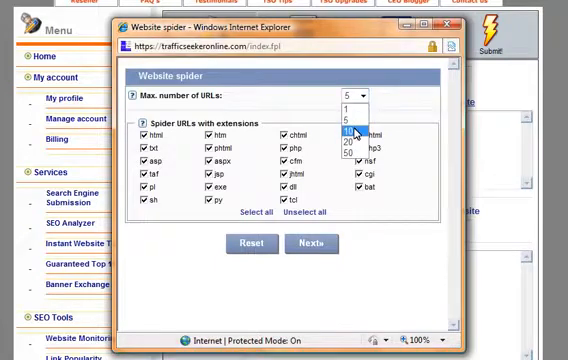
left_click(350, 130)
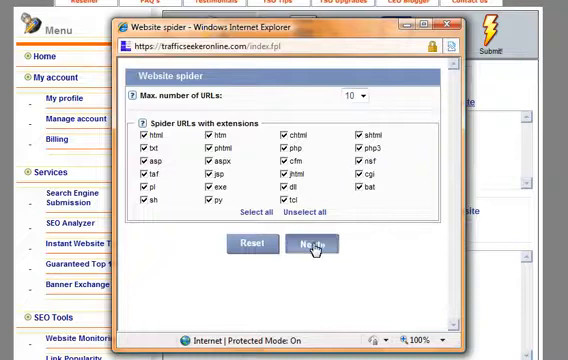
left_click(312, 245)
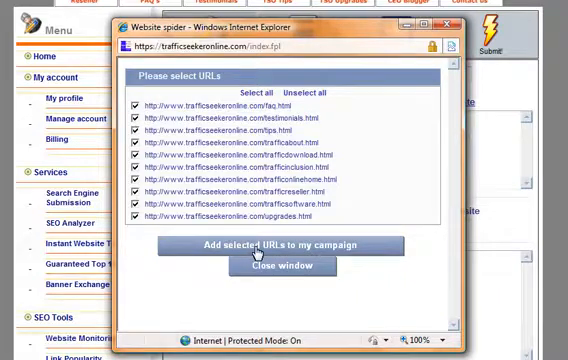
left_click(285, 246)
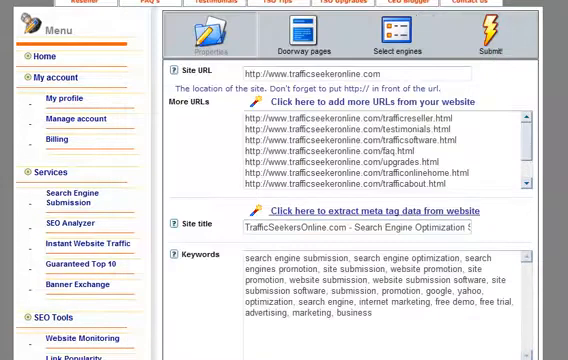
- Choose Internet - Web Promotion as the site category and bring up the DMOZ browser
scroll("down", 3)
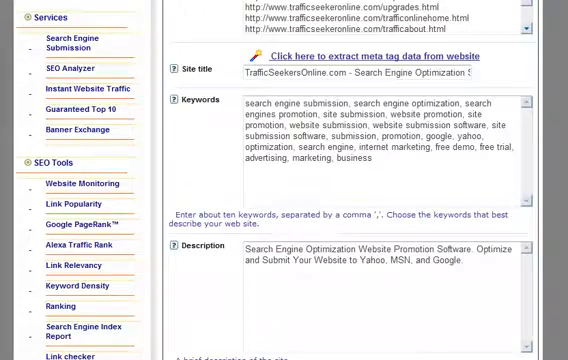
scroll("down", 3)
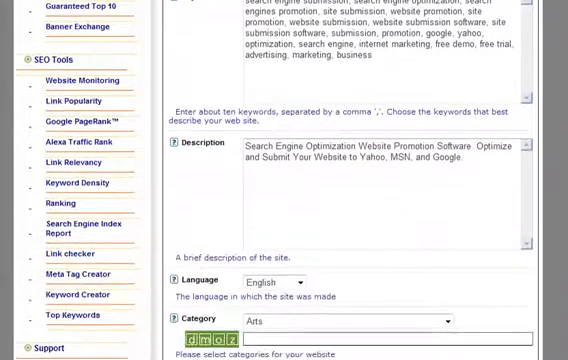
scroll("down", 3)
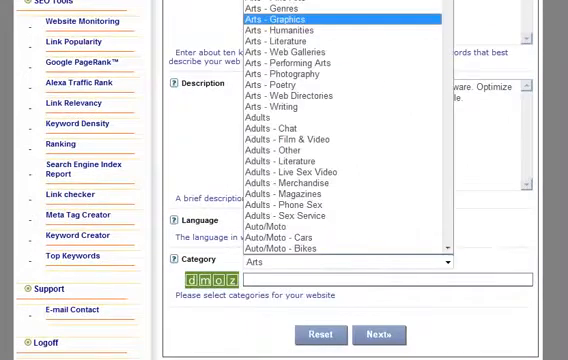
scroll("down", 3)
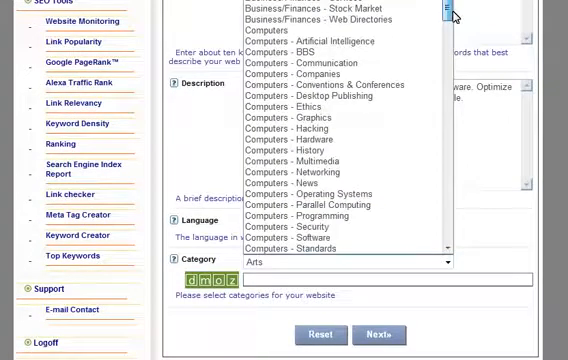
scroll("down", 3)
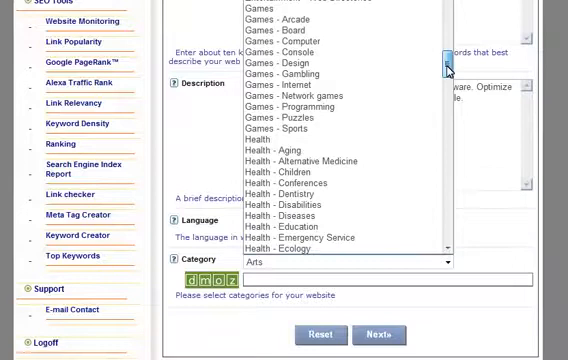
scroll("down", 3)
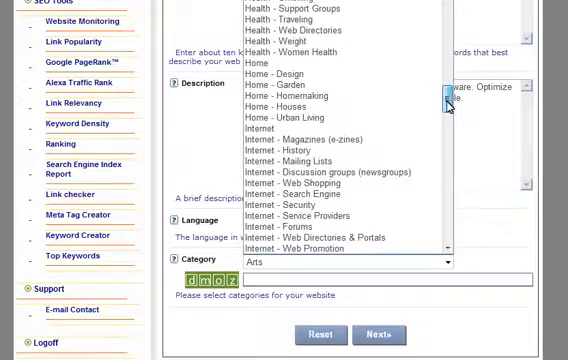
scroll("down", 3)
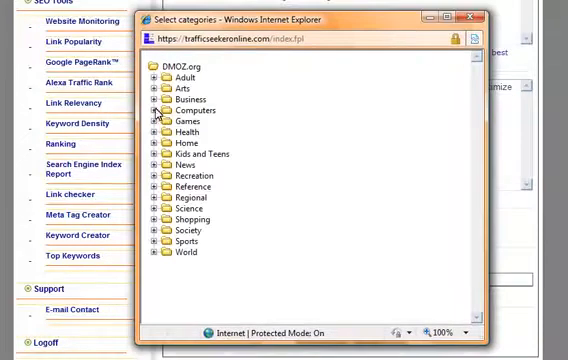
- Pick Business > Marketing and Advertising > Internet Marketing: Marketing Services and continue to engine selection
left_click(160, 99)
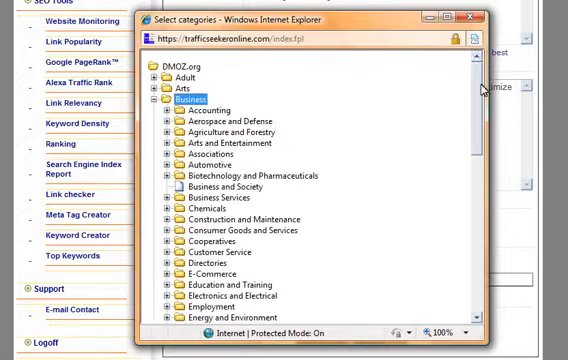
scroll("down", 3)
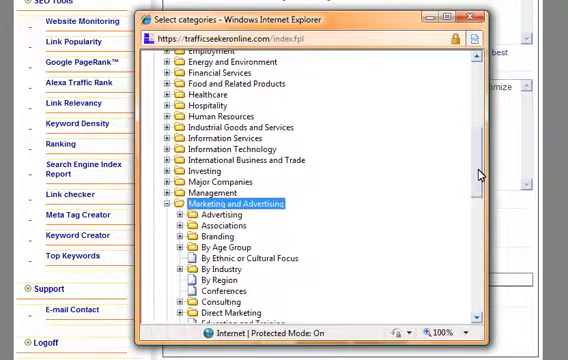
scroll("down", 3)
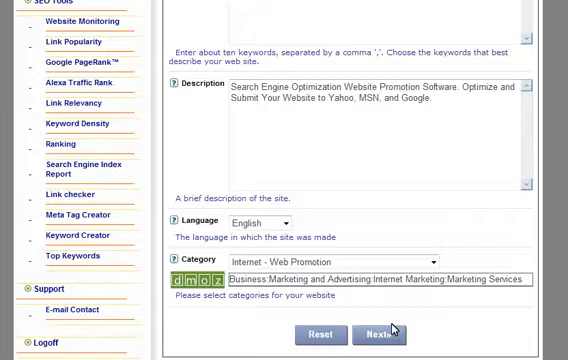
mouse_move(384, 334)
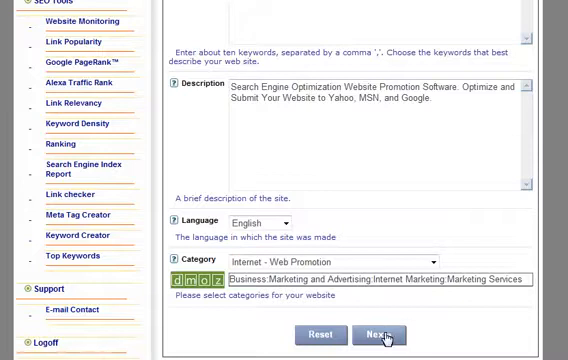
left_click(378, 335)
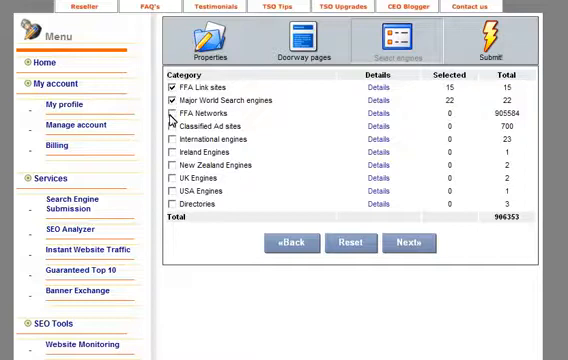
- Select all engine categories (906353 engines) and continue to submission options
left_click(169, 113)
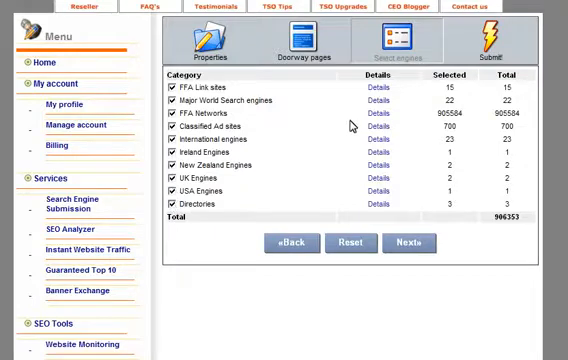
mouse_move(375, 105)
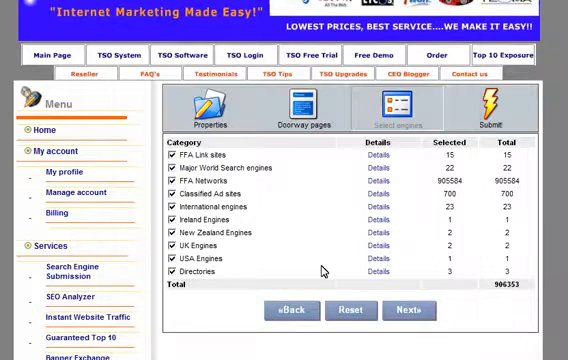
mouse_move(196, 163)
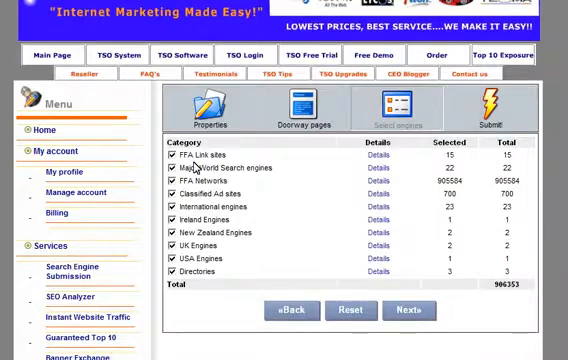
mouse_move(185, 272)
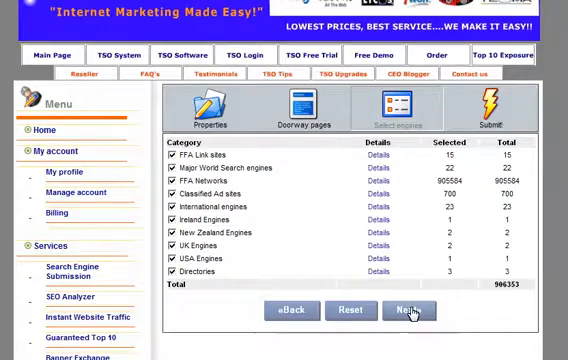
left_click(406, 310)
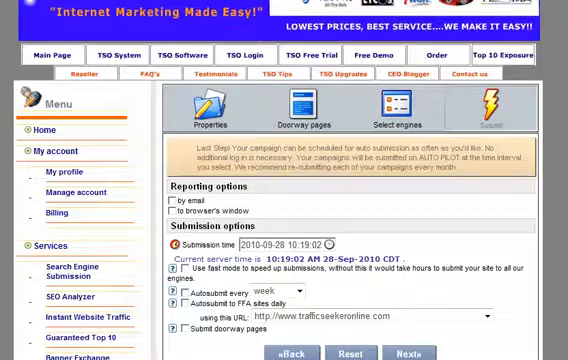
scroll("down", 3)
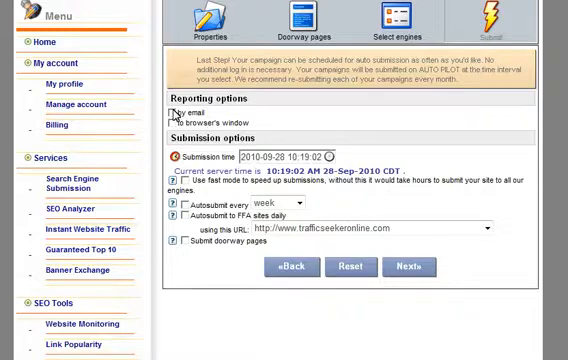
left_click(176, 110)
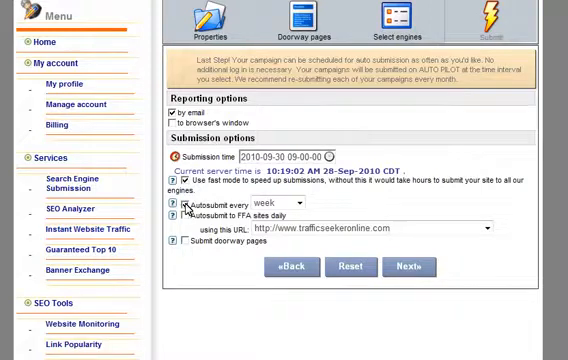
left_click(181, 204)
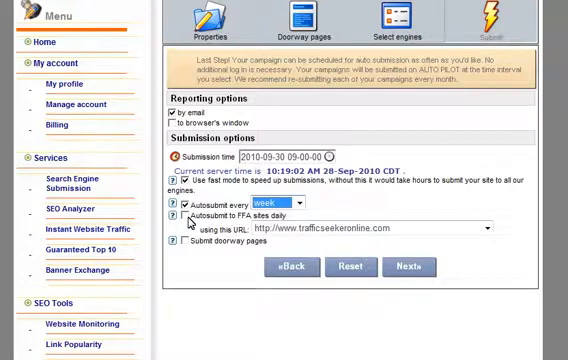
left_click(181, 214)
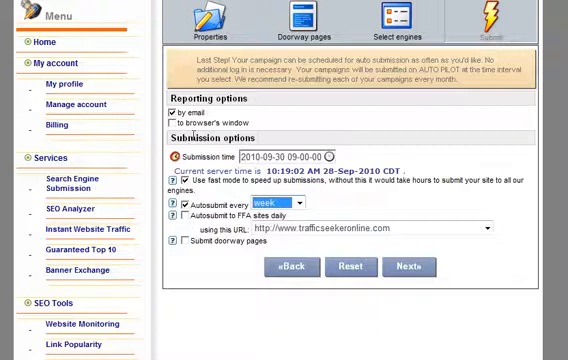